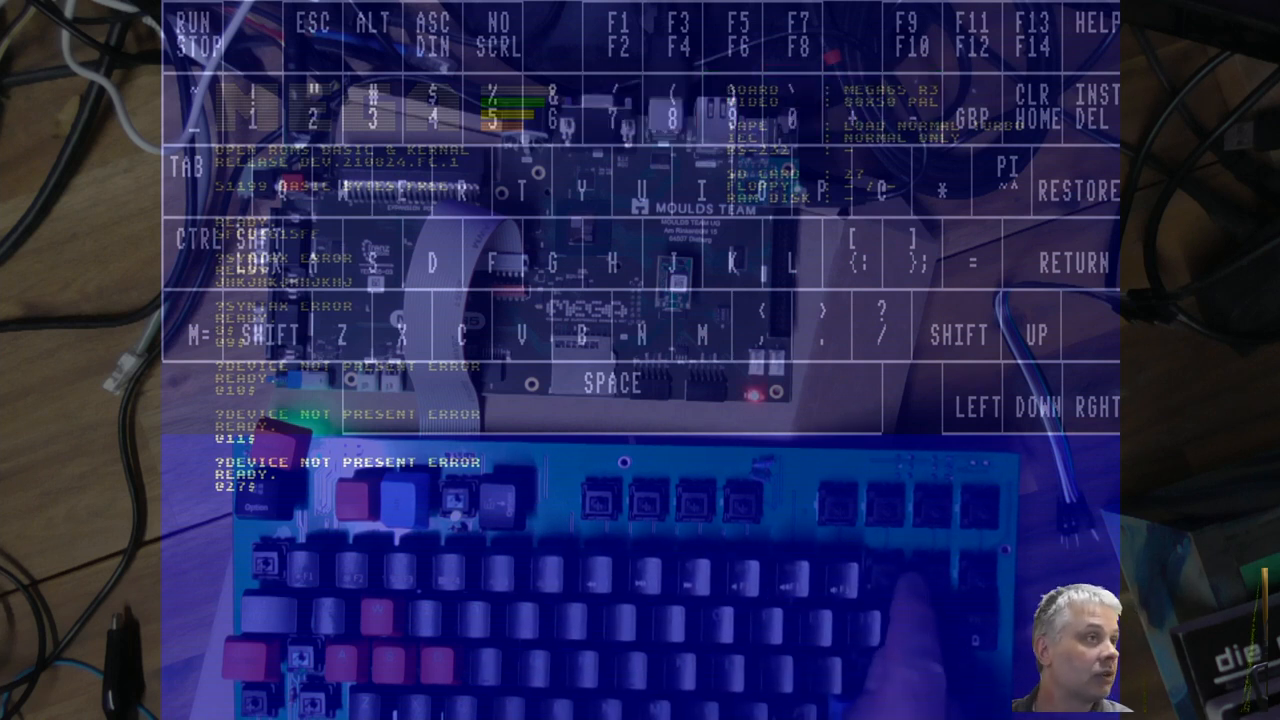
Press INST DEL so the key lights up green on the on-screen keyboard overlay.
left_click(1096, 103)
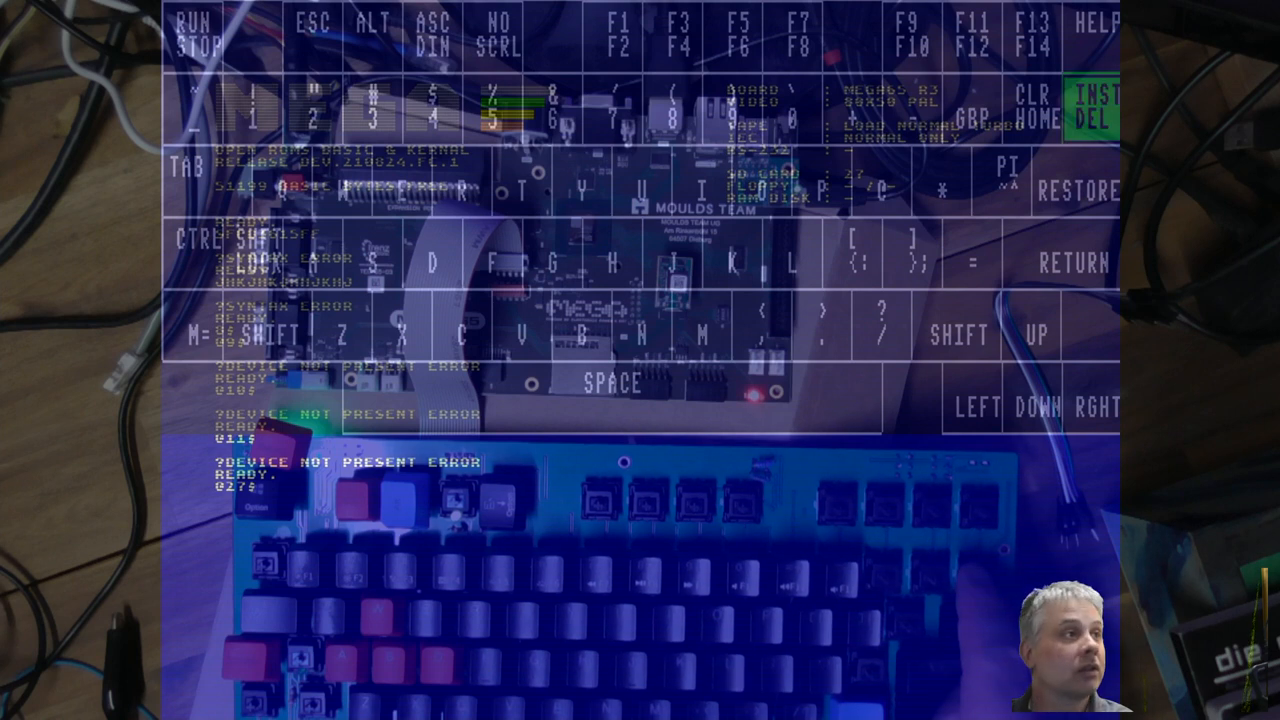